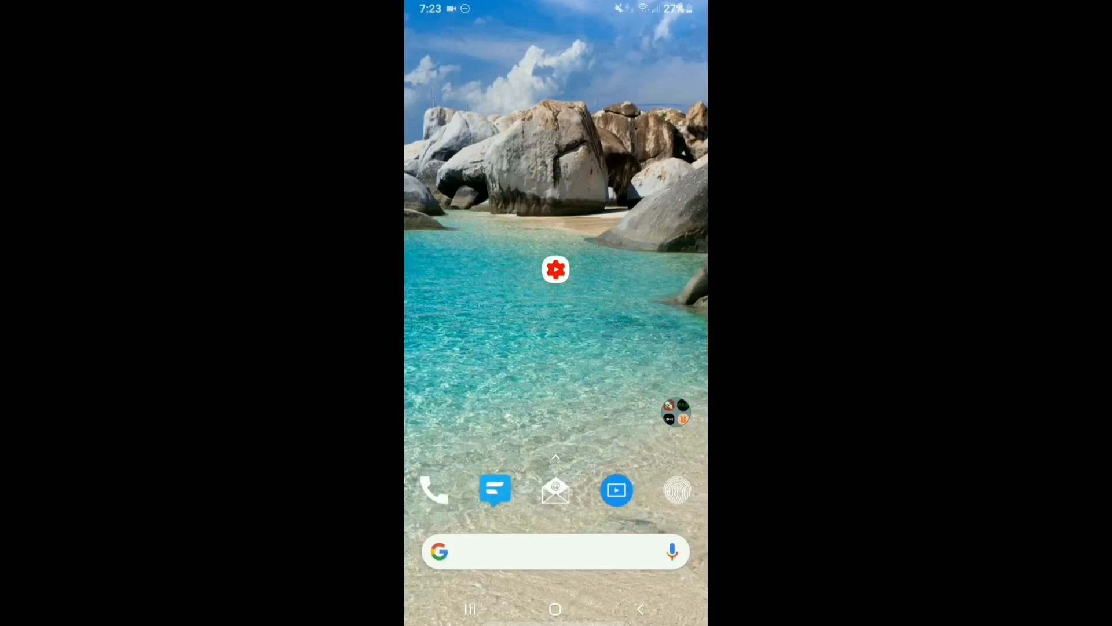
- Launch the YouTube Studio app from the Android home screen
left_click(554, 269)
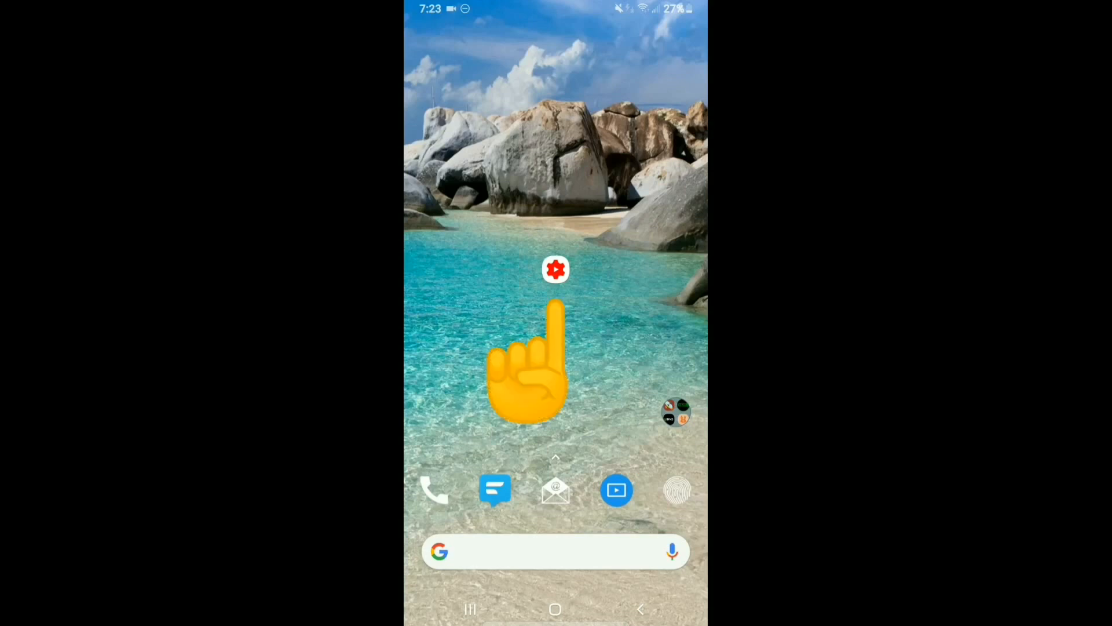
left_click(555, 268)
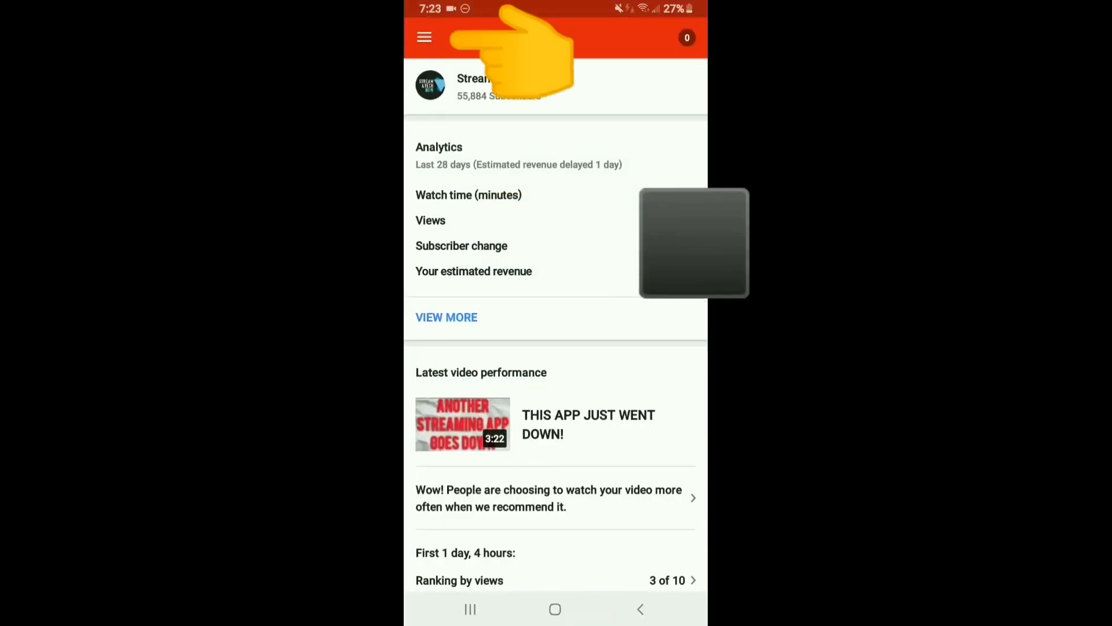
- Start editing the video 'THIS APP JUST WENT DOWN!' from the channel's video list
left_click(424, 37)
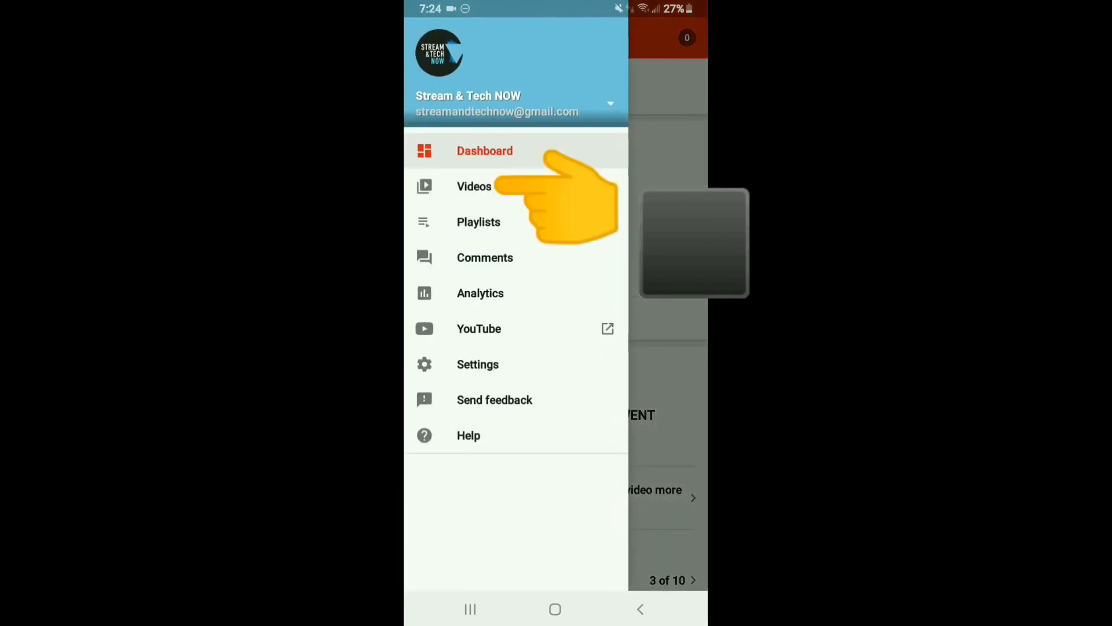
left_click(475, 185)
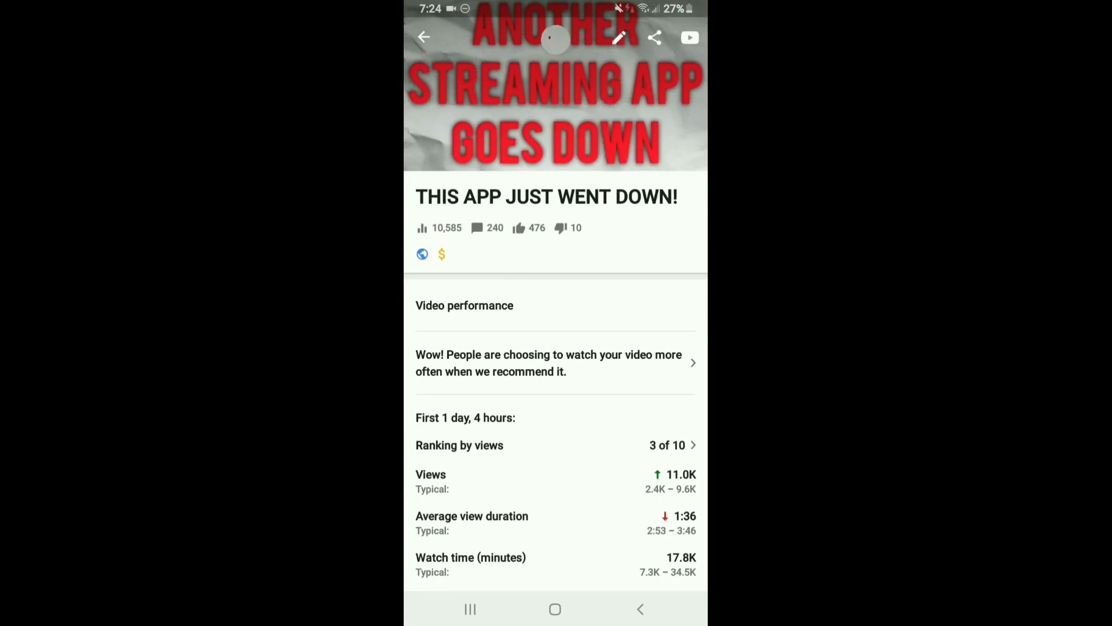
left_click(619, 37)
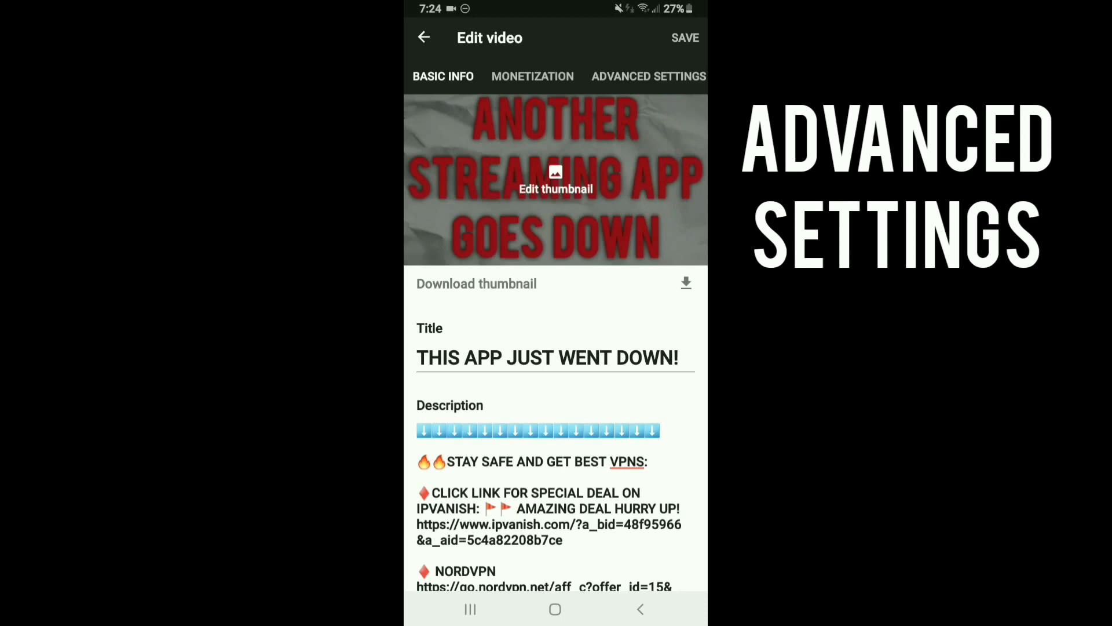
- Set the video's audience to 'No, it's not made for kids' in Advanced Settings
left_click(649, 77)
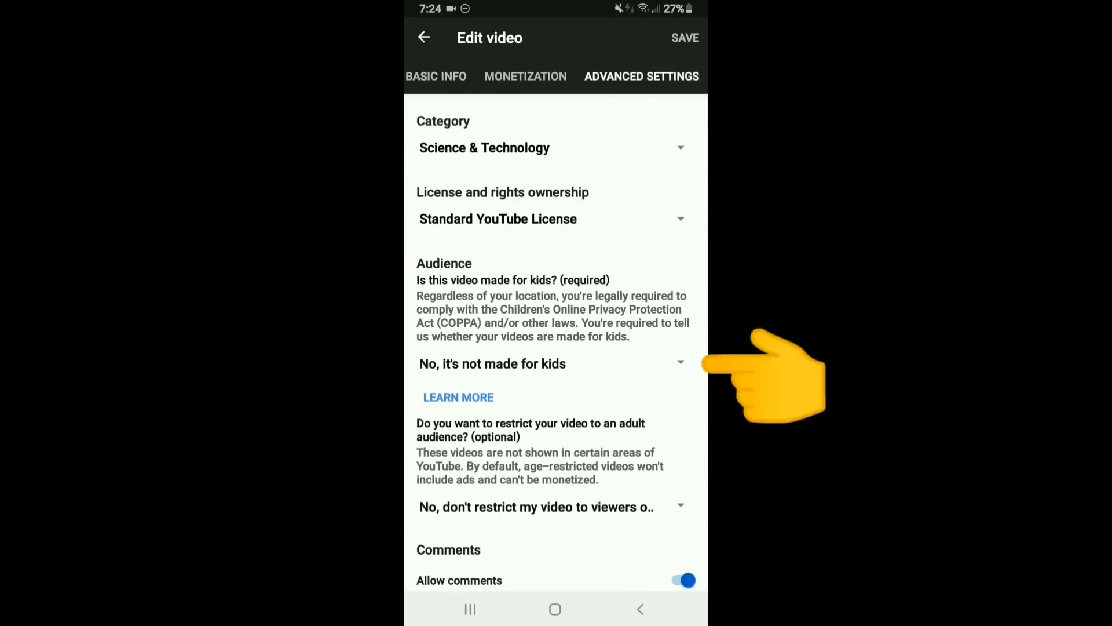
left_click(547, 363)
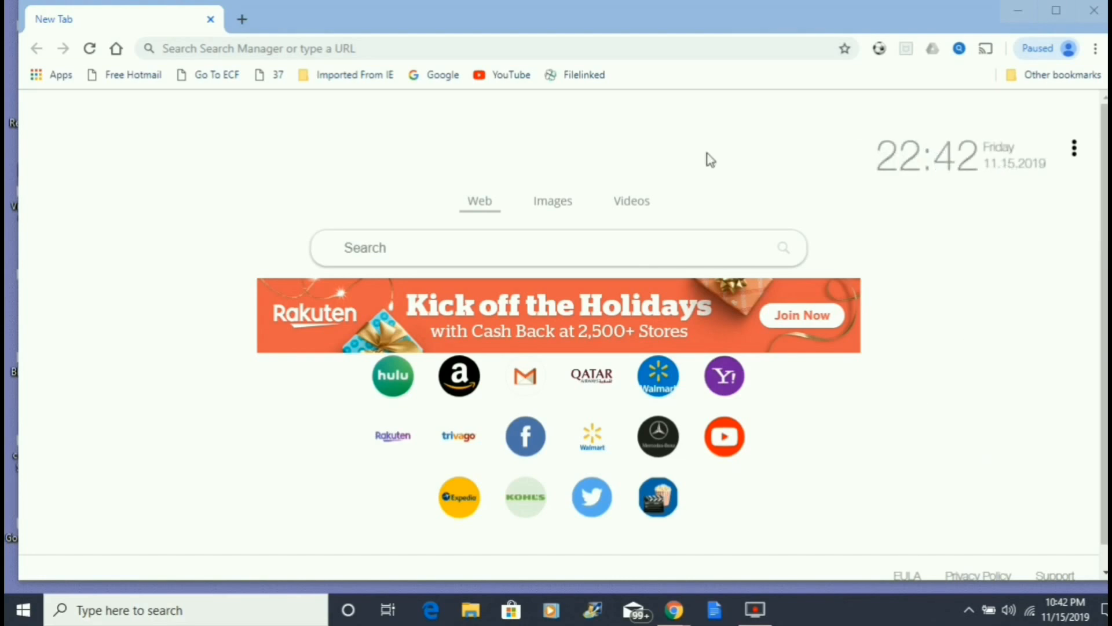
mouse_move(517, 83)
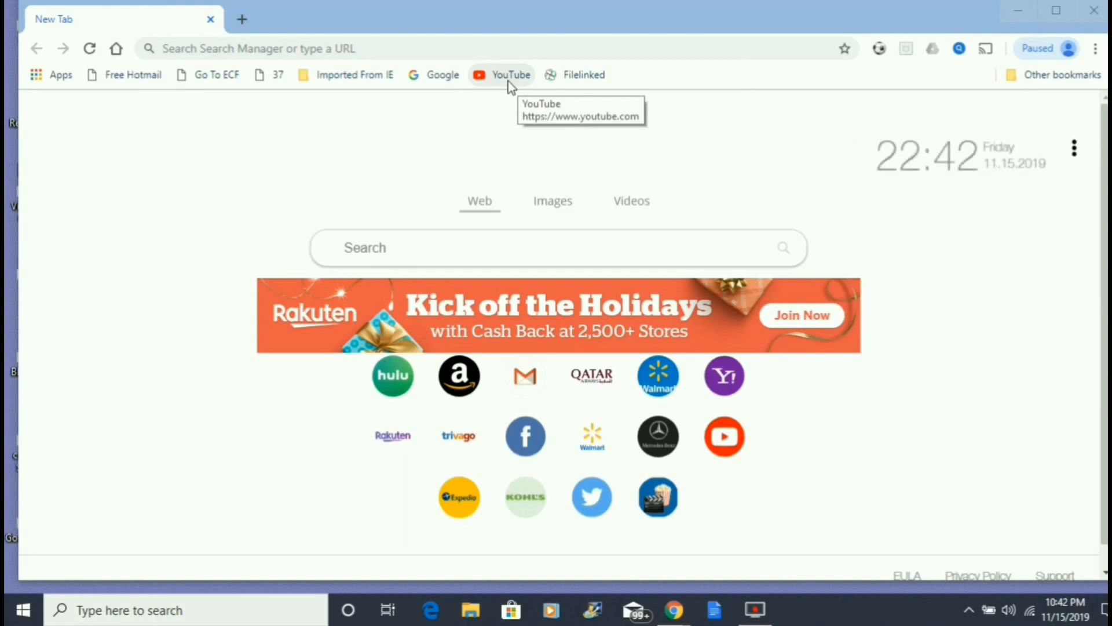
- Go to the YouTube home page from the bookmarks bar
left_click(510, 75)
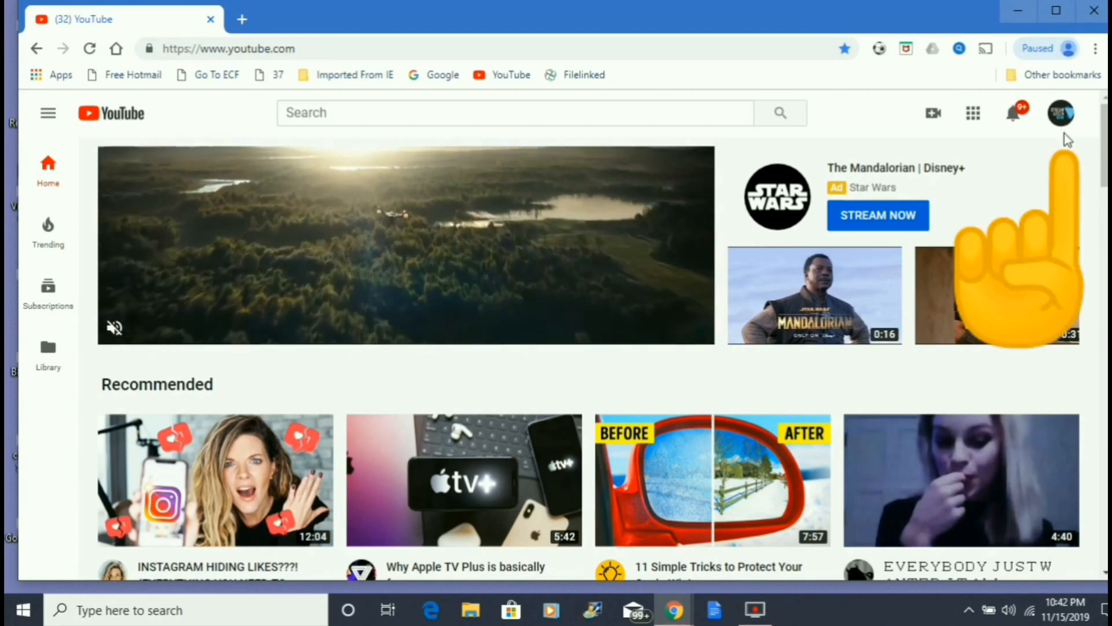
- Reach the YouTube Studio dashboard via the account menu and Your channel page
left_click(1061, 113)
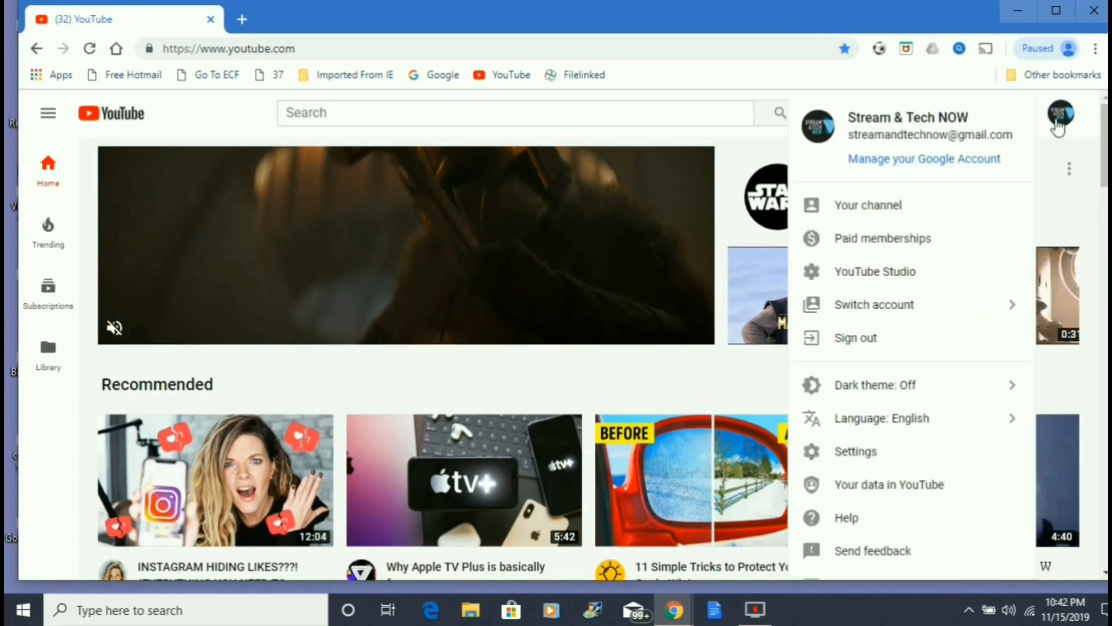
mouse_move(882, 208)
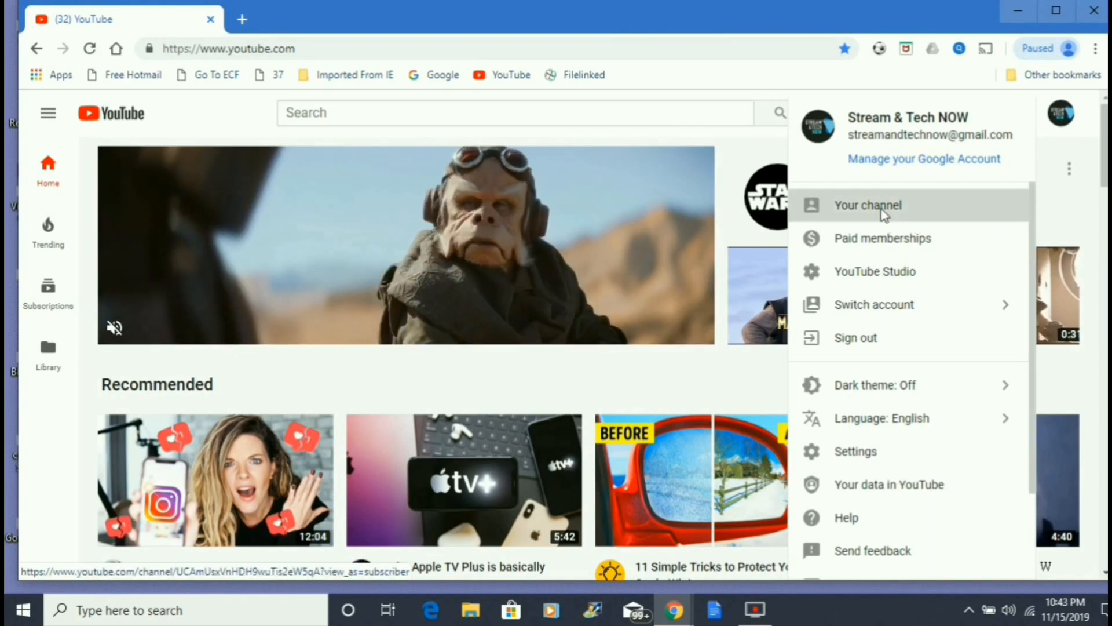
left_click(868, 205)
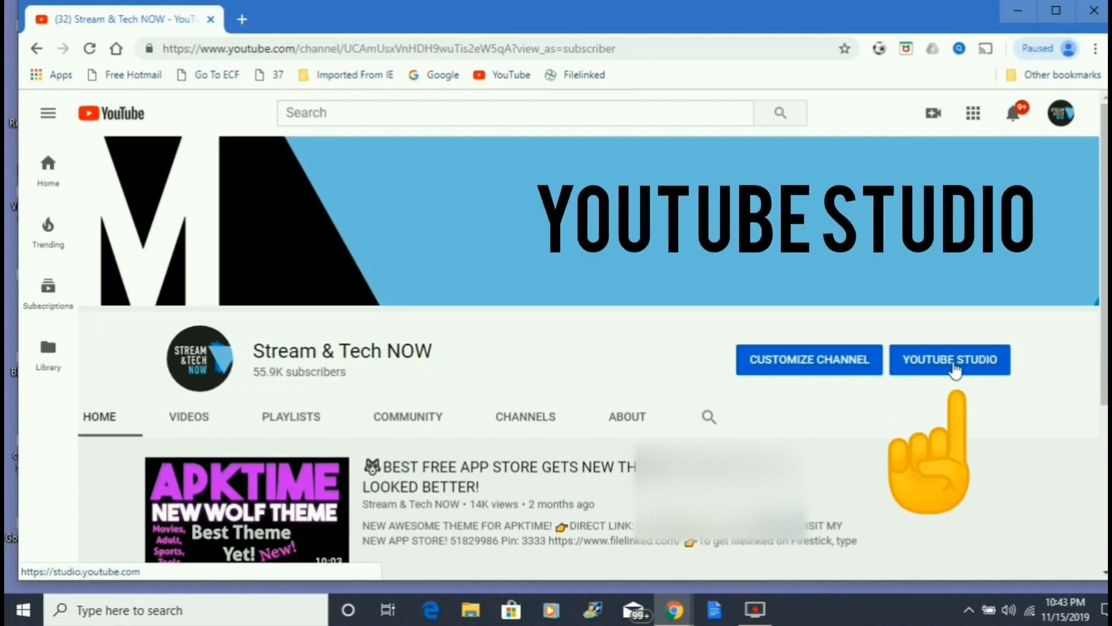
left_click(950, 359)
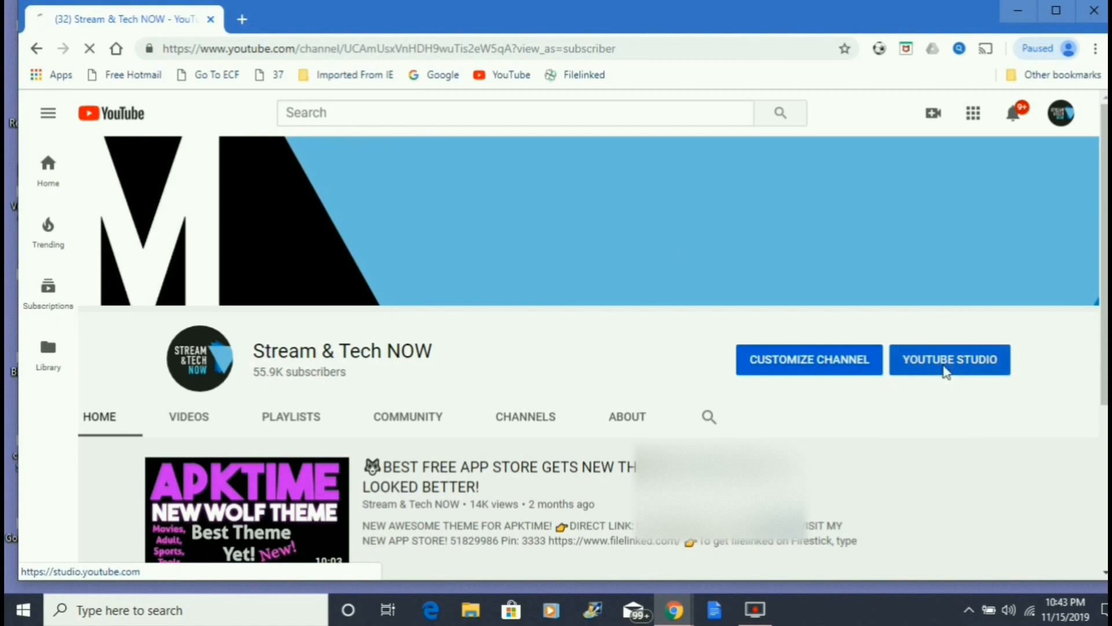
left_click(950, 359)
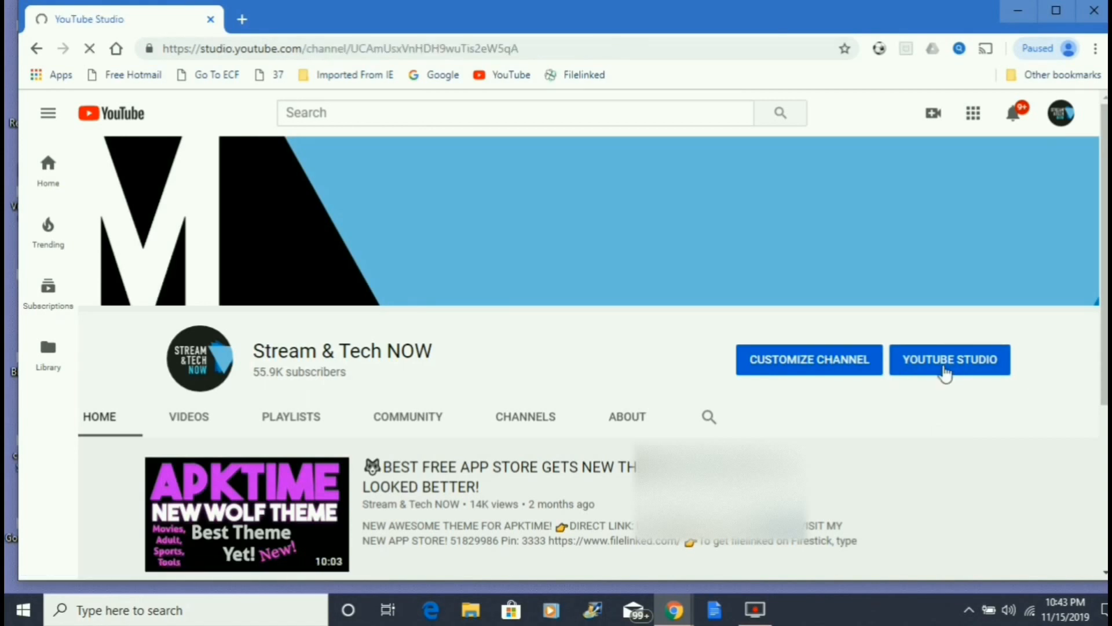
left_click(950, 360)
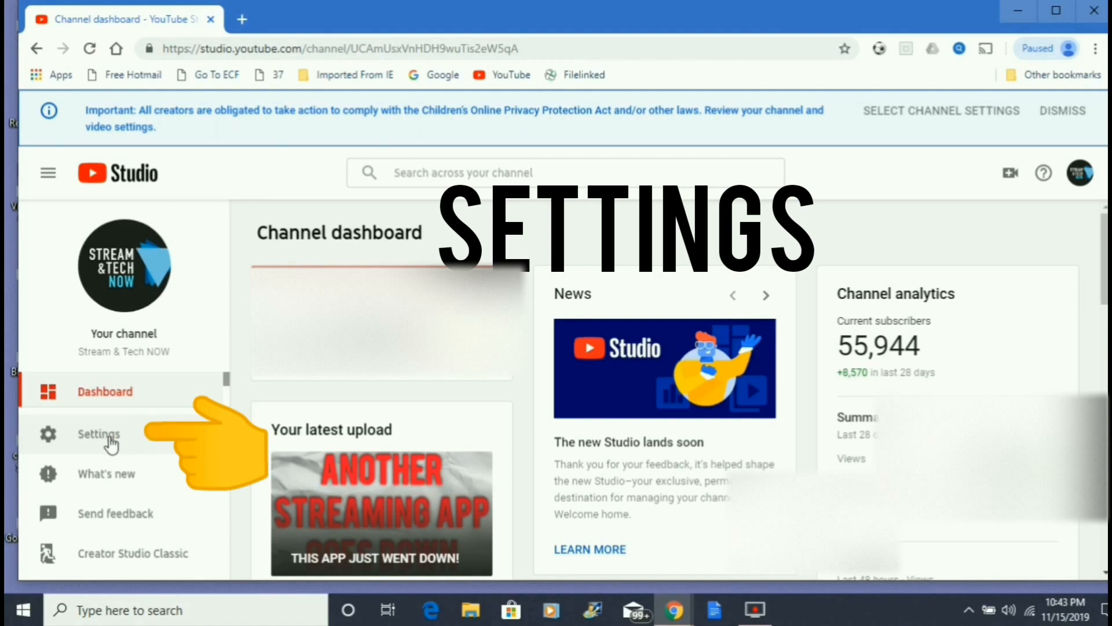
- Show the Channel section of the Studio Settings dialog
left_click(99, 433)
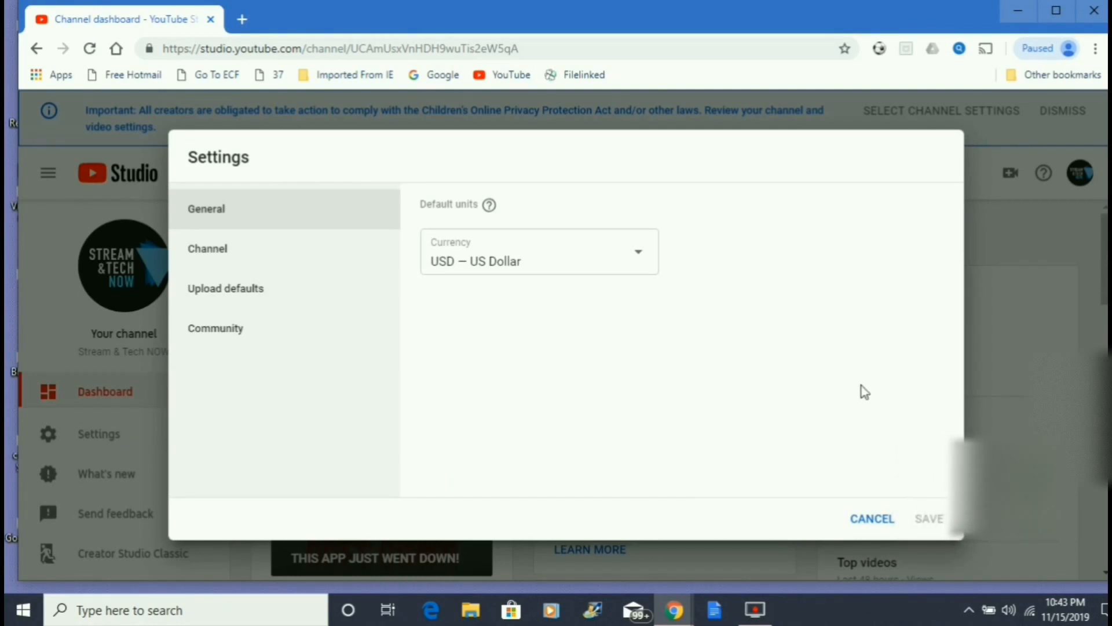
mouse_move(324, 276)
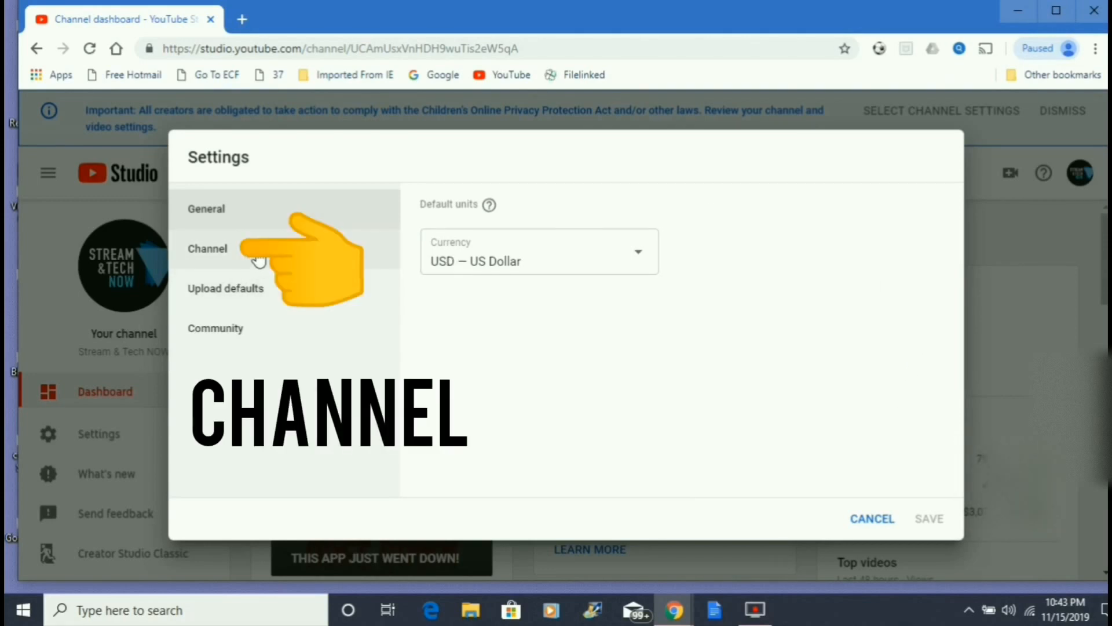
left_click(208, 248)
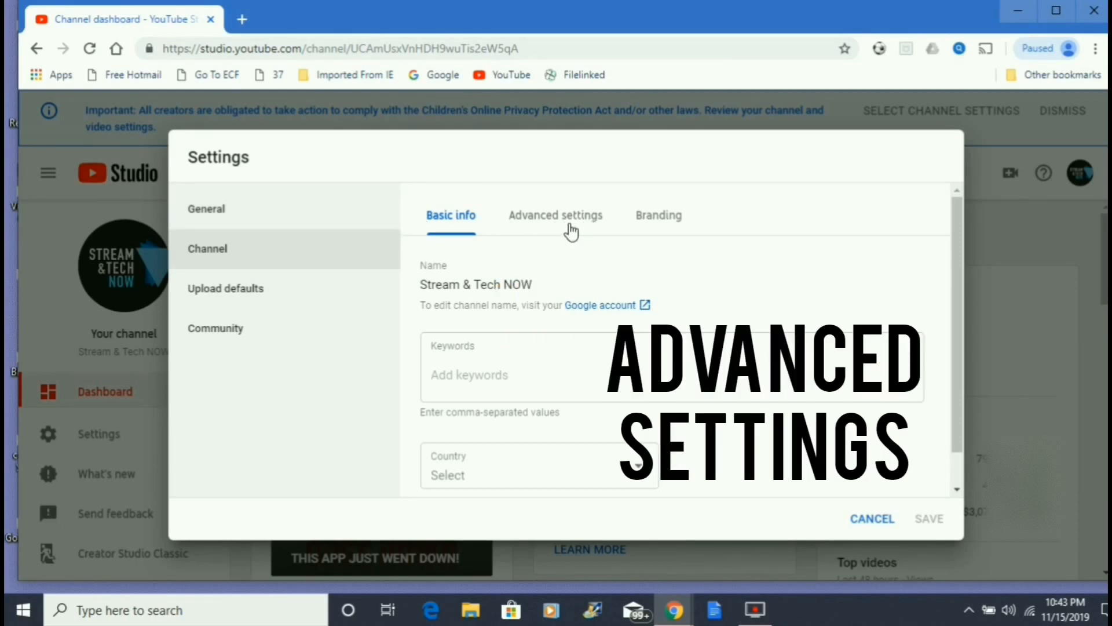
- Show the channel's Advanced settings with the audience set as not made for kids
left_click(555, 215)
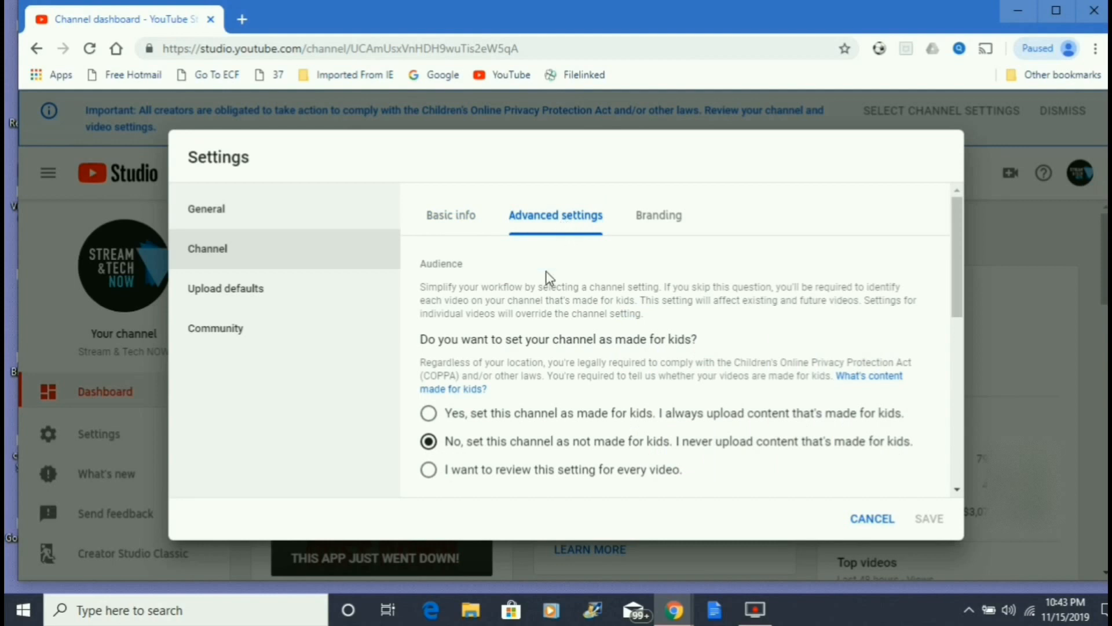
mouse_move(577, 510)
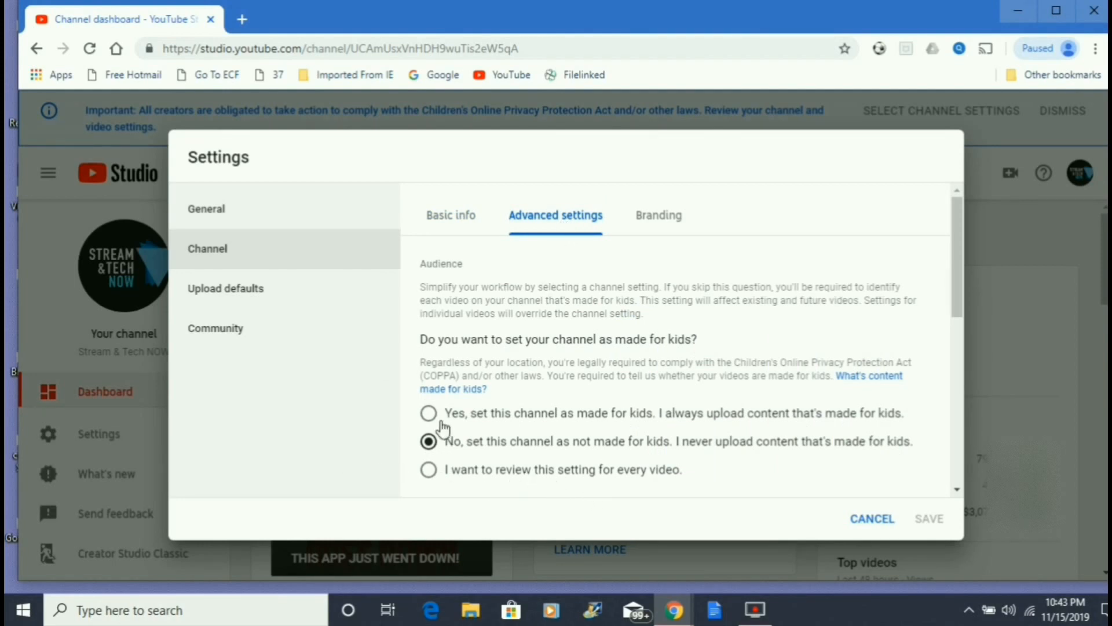
mouse_move(635, 430)
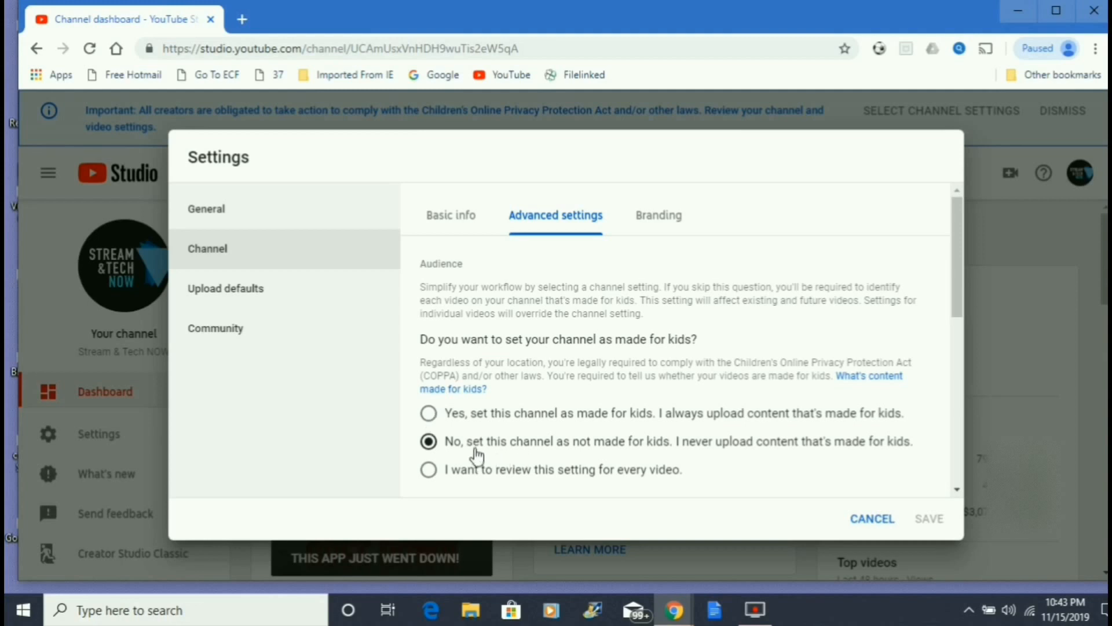
mouse_move(479, 456)
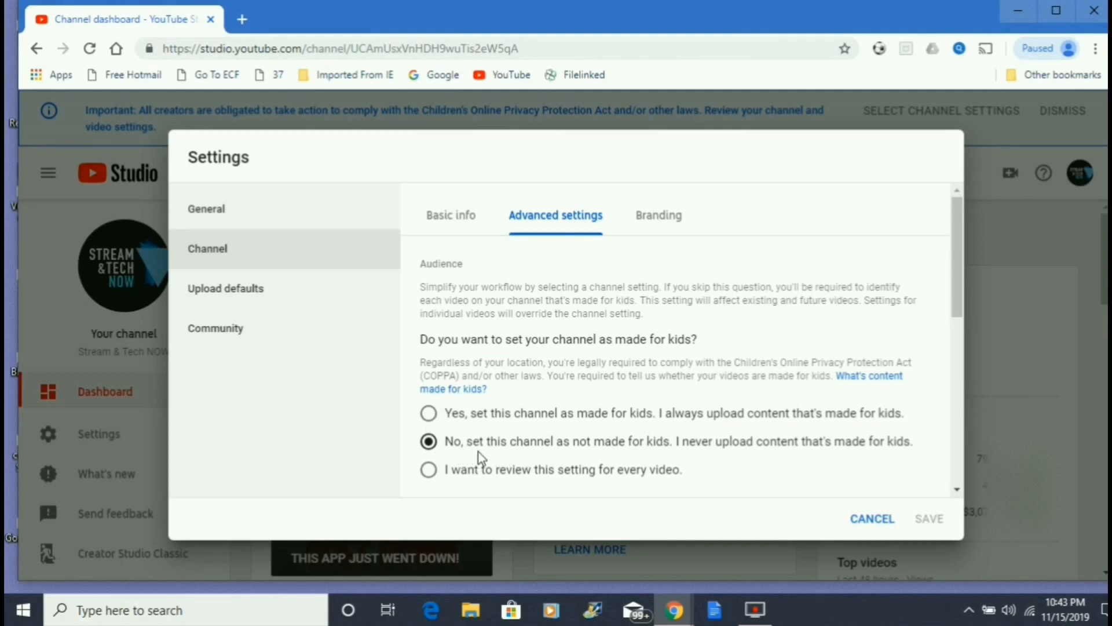
mouse_move(656, 452)
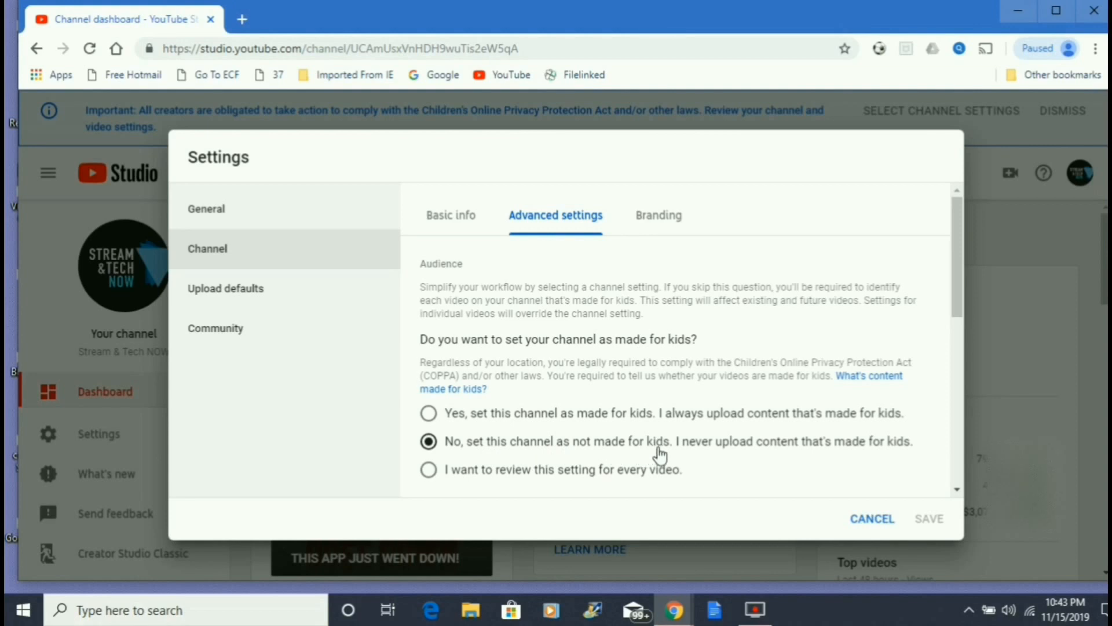
mouse_move(459, 490)
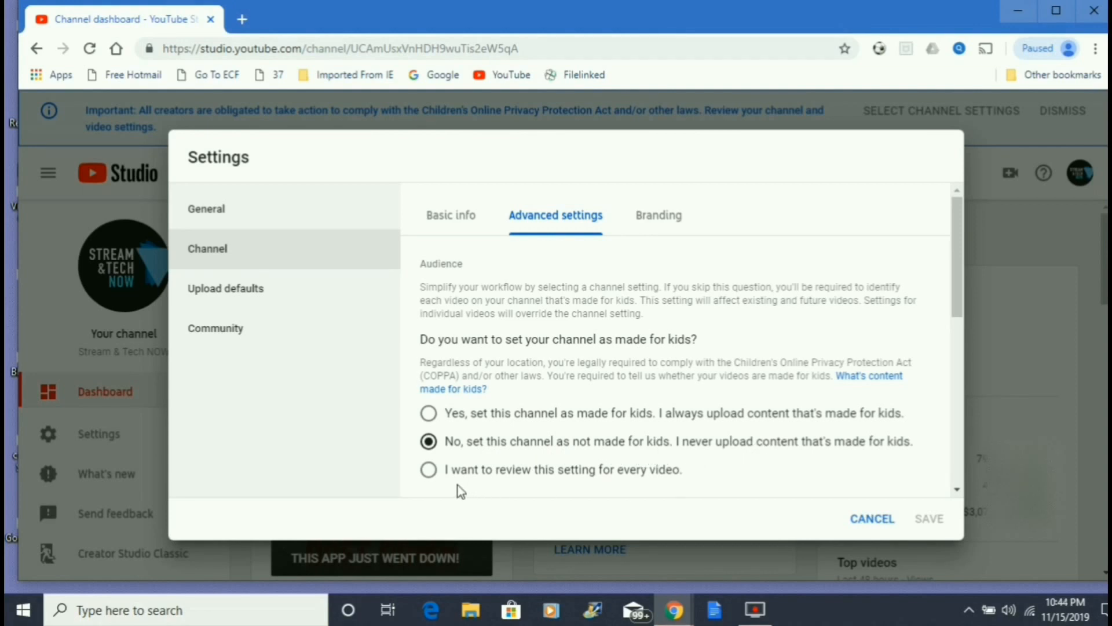
mouse_move(635, 489)
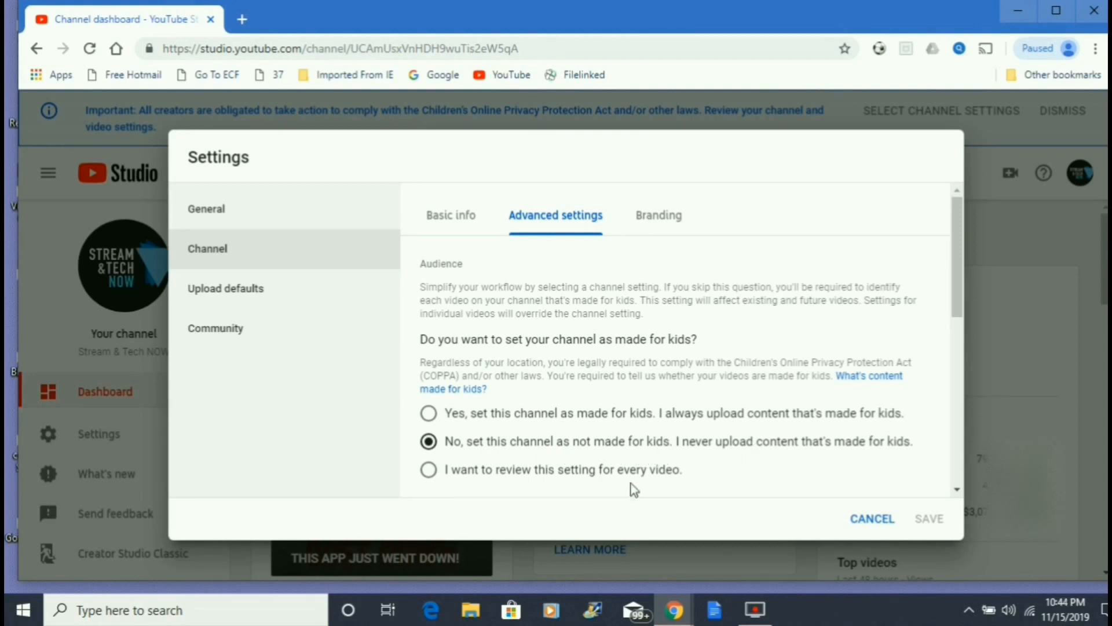
mouse_move(805, 496)
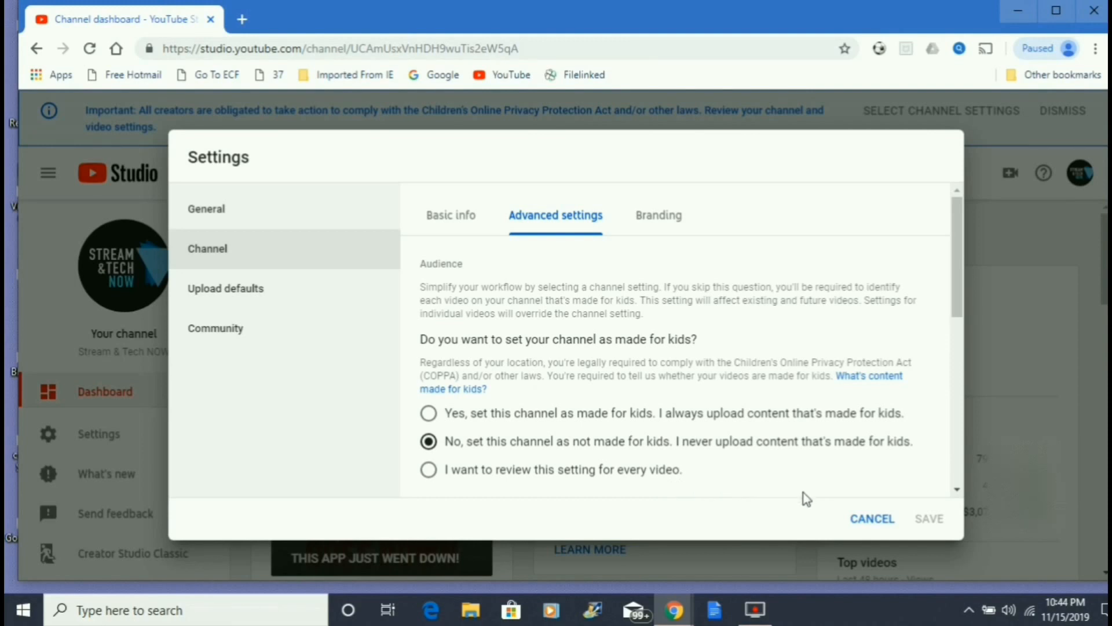
mouse_move(802, 496)
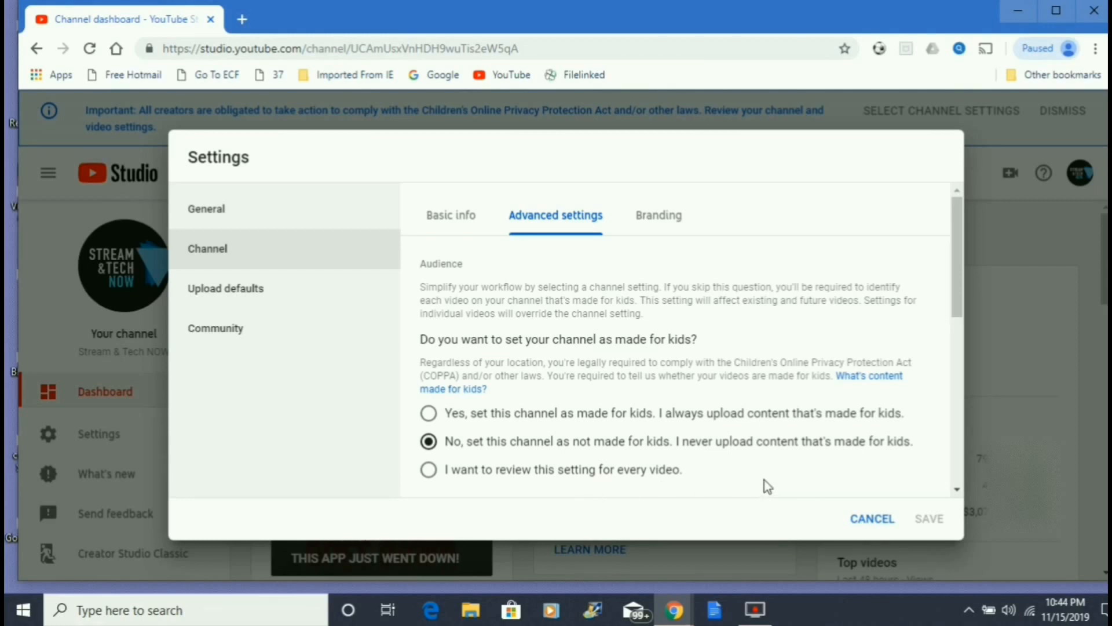
mouse_move(618, 502)
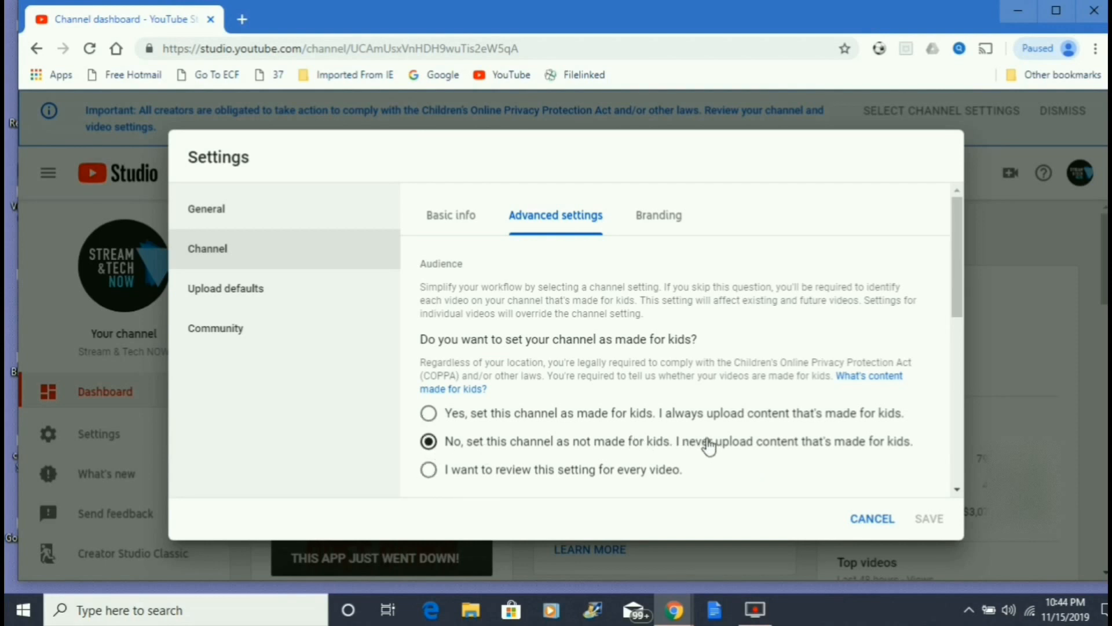
mouse_move(949, 534)
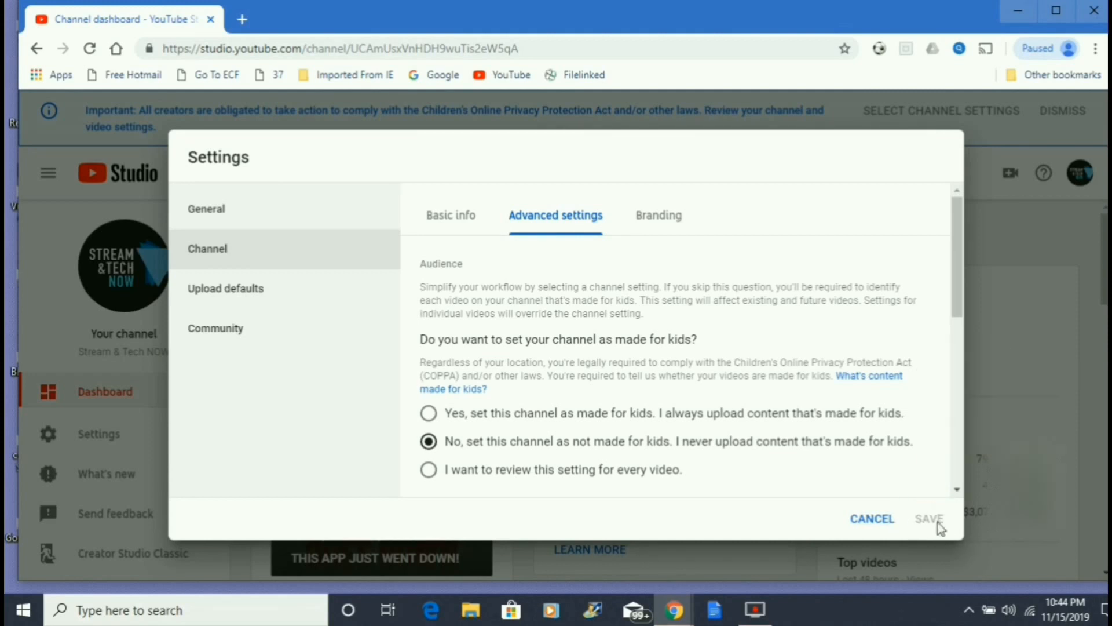
mouse_move(912, 522)
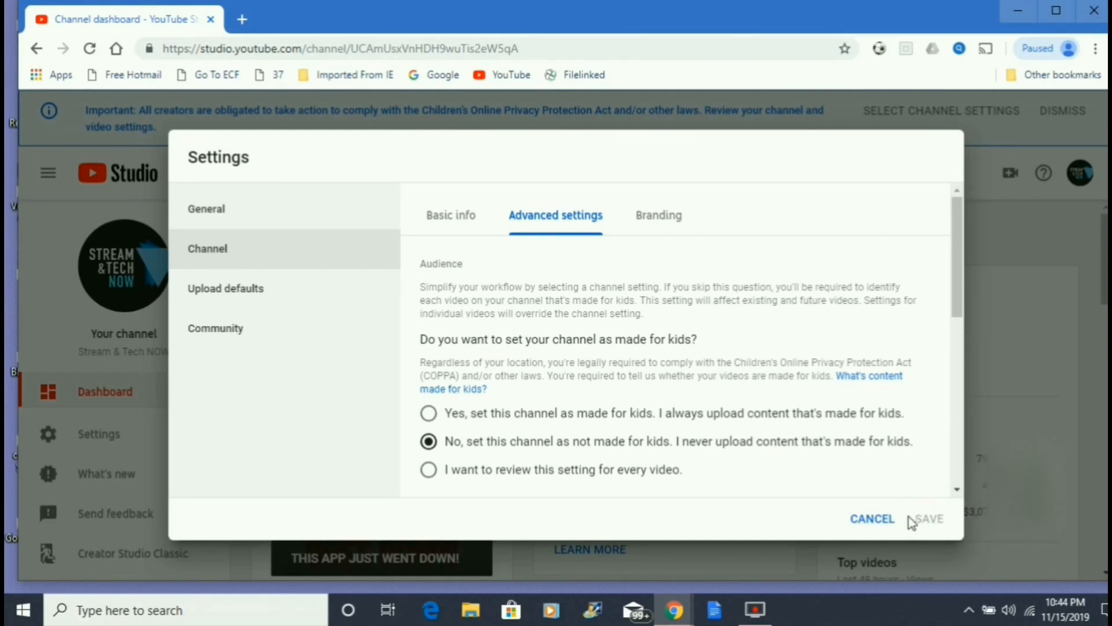